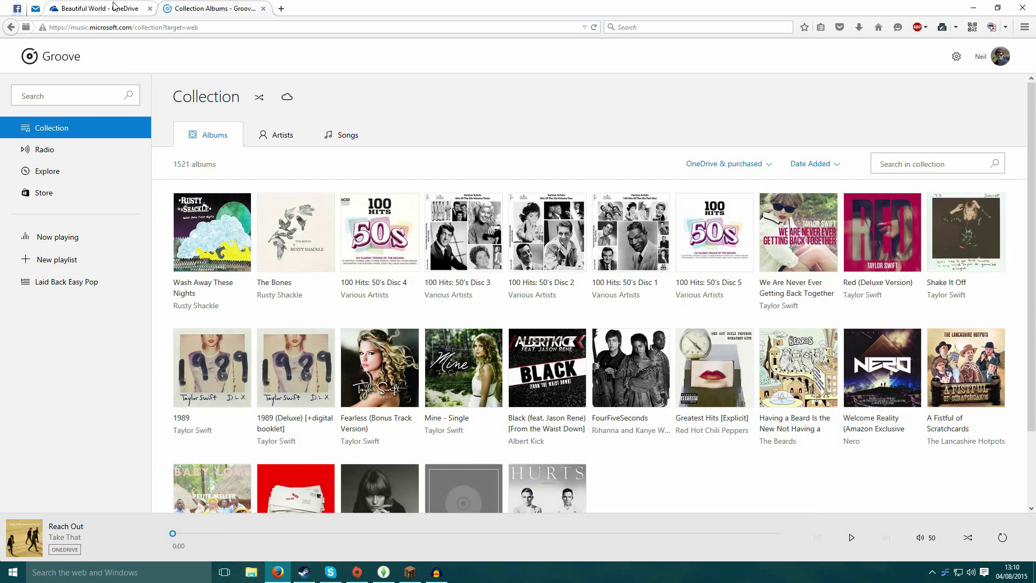
pyautogui.moveTo(232, 42)
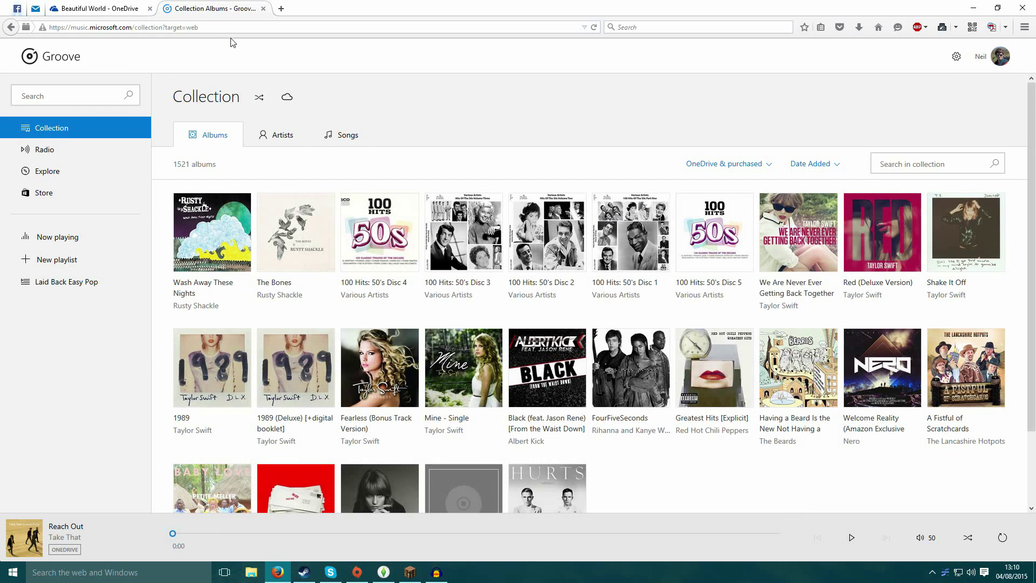
pyautogui.moveTo(252, 51)
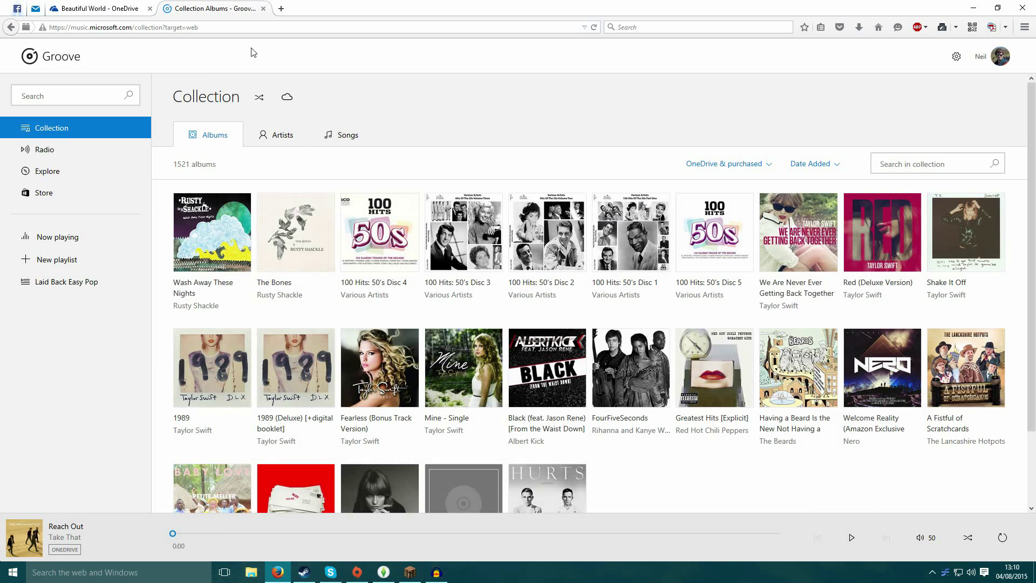
pyautogui.moveTo(200, 110)
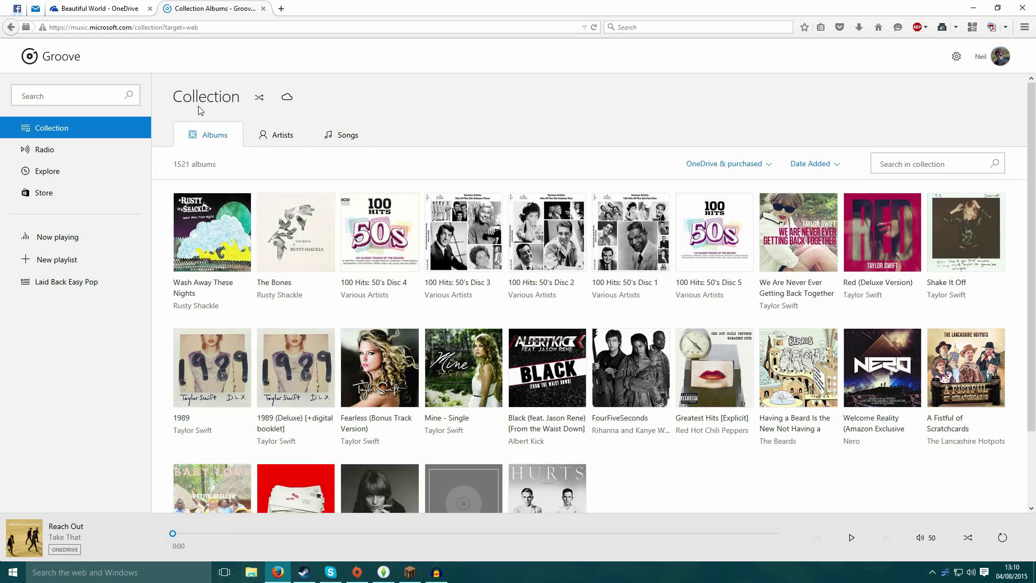
# - Show the OneDrive Beautiful World folder in Firefox and bring up the Start menu
pyautogui.click(10, 571)
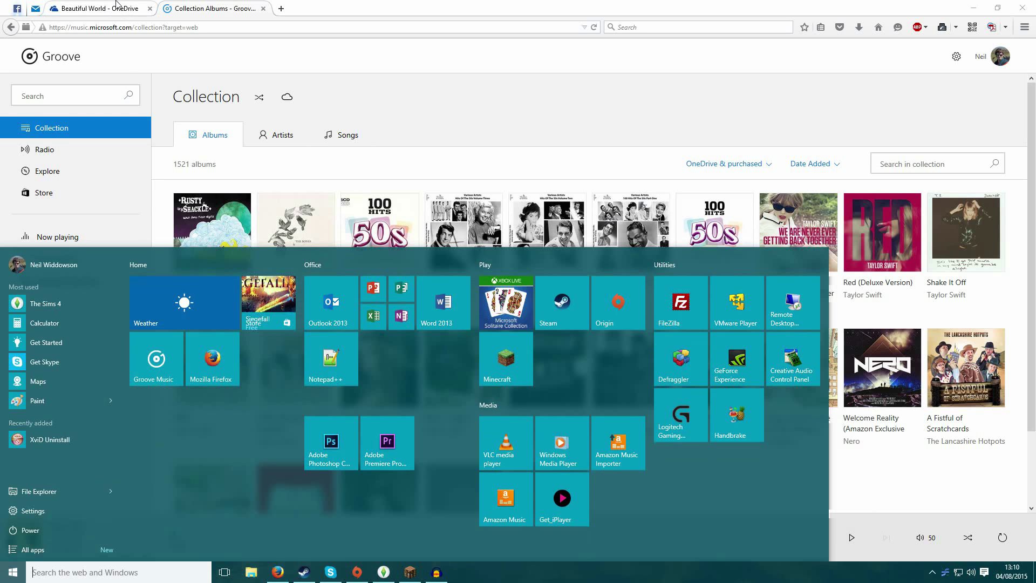
pyautogui.click(96, 8)
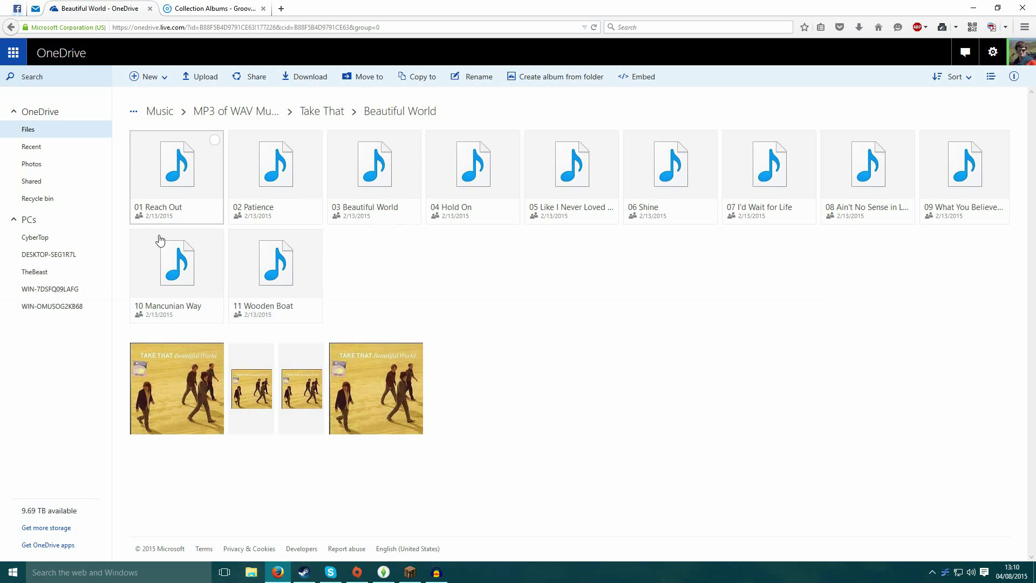
pyautogui.click(12, 572)
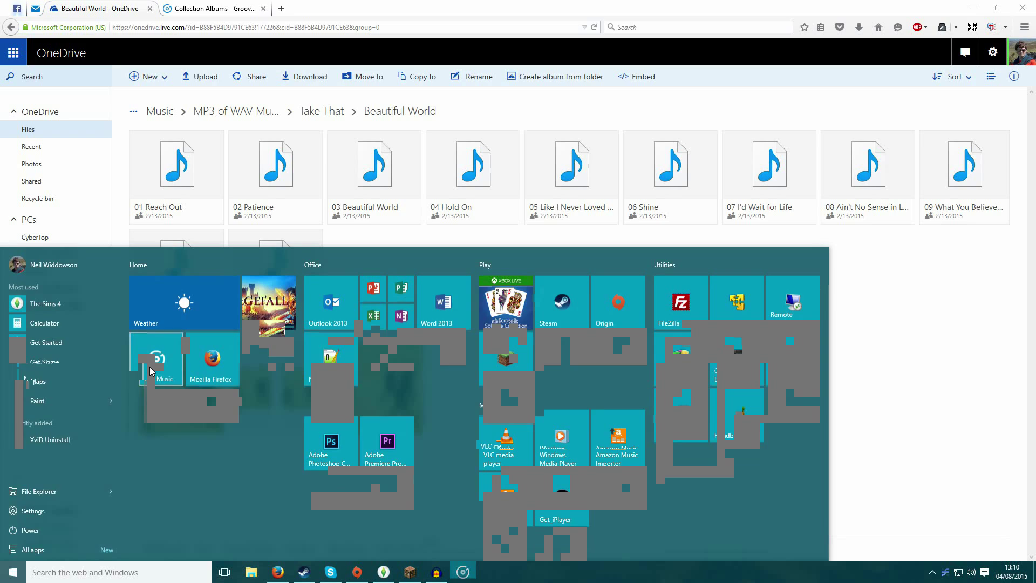
# - Launch the Groove desktop app and dismiss its Can't play error
pyautogui.click(164, 358)
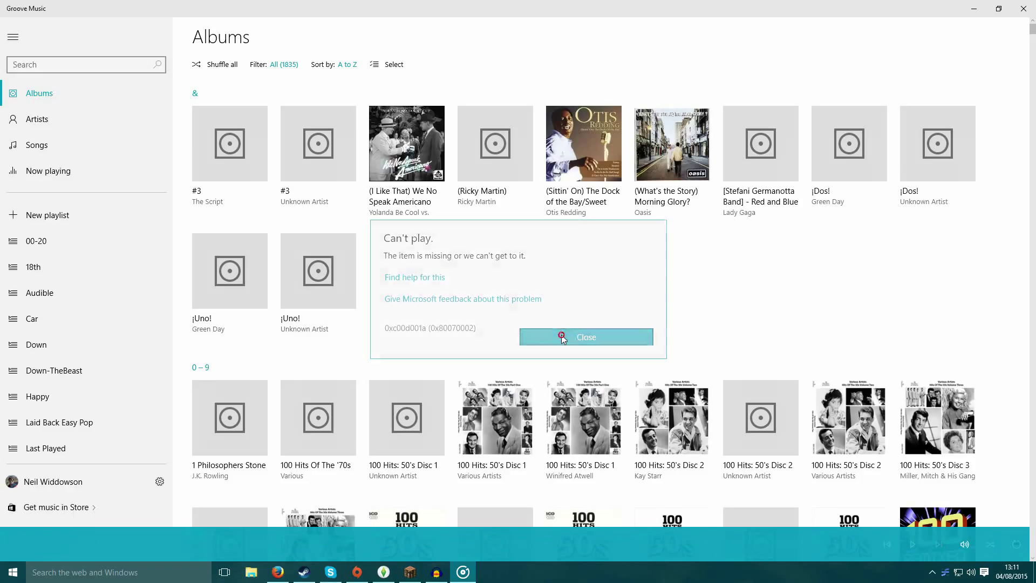
pyautogui.click(585, 337)
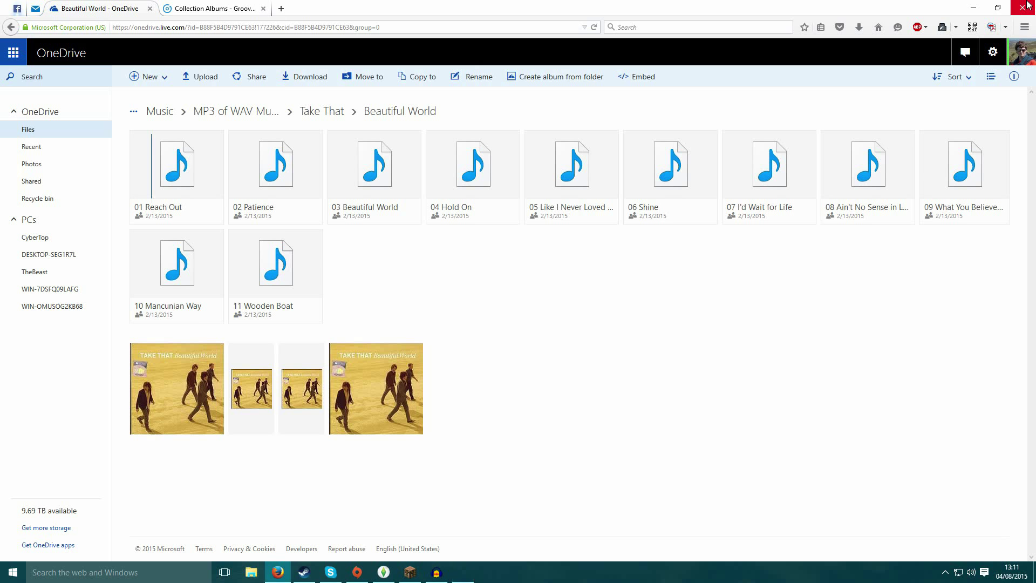
# - Load Take That's 01 Reach Out from OneDrive into the Groove web player
pyautogui.click(265, 7)
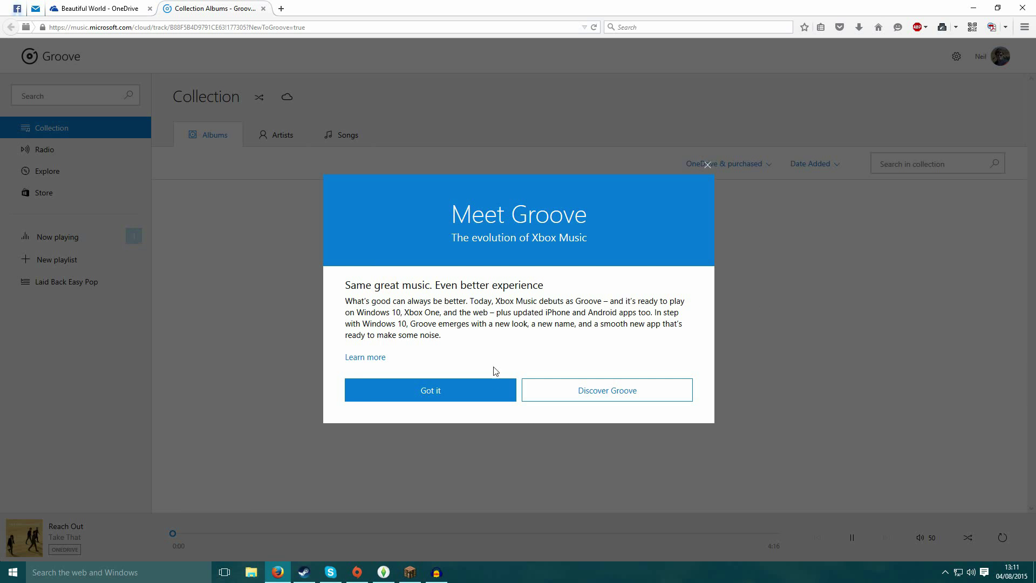
# - Dismiss the Meet Groove welcome and browse the 1521-album collection
pyautogui.click(431, 389)
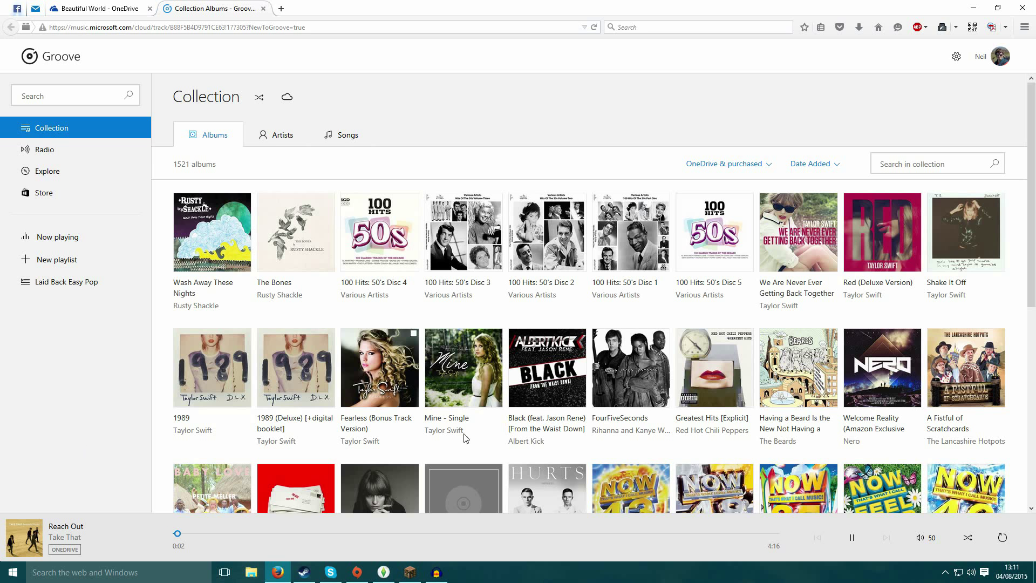
pyautogui.moveTo(852, 537)
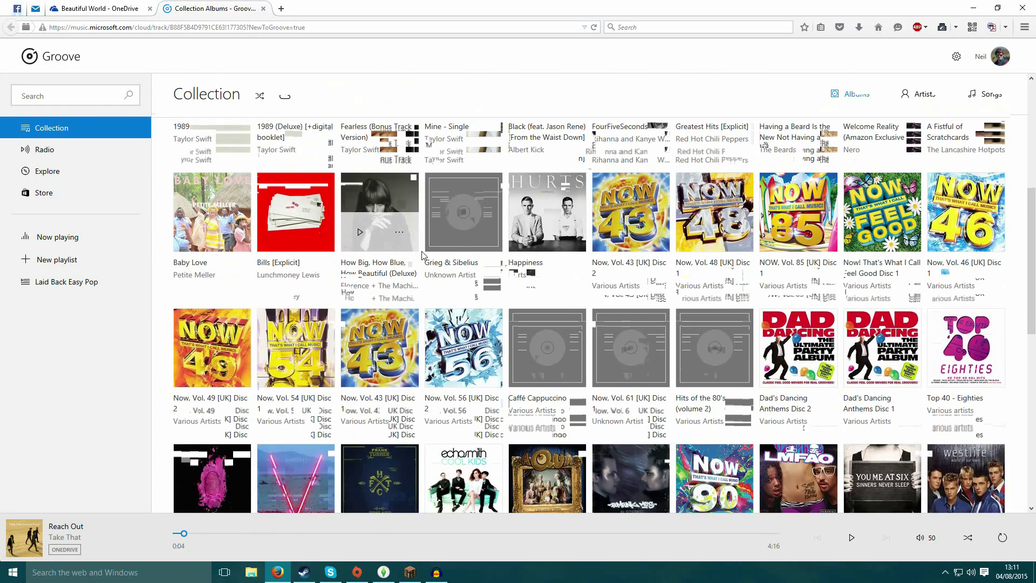
pyautogui.scroll(-3)
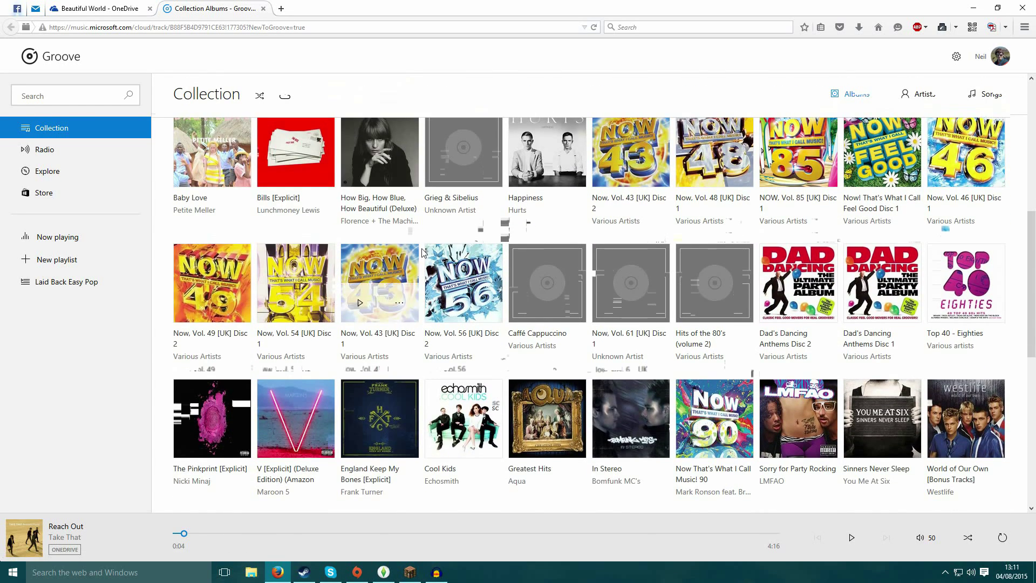
pyautogui.scroll(3)
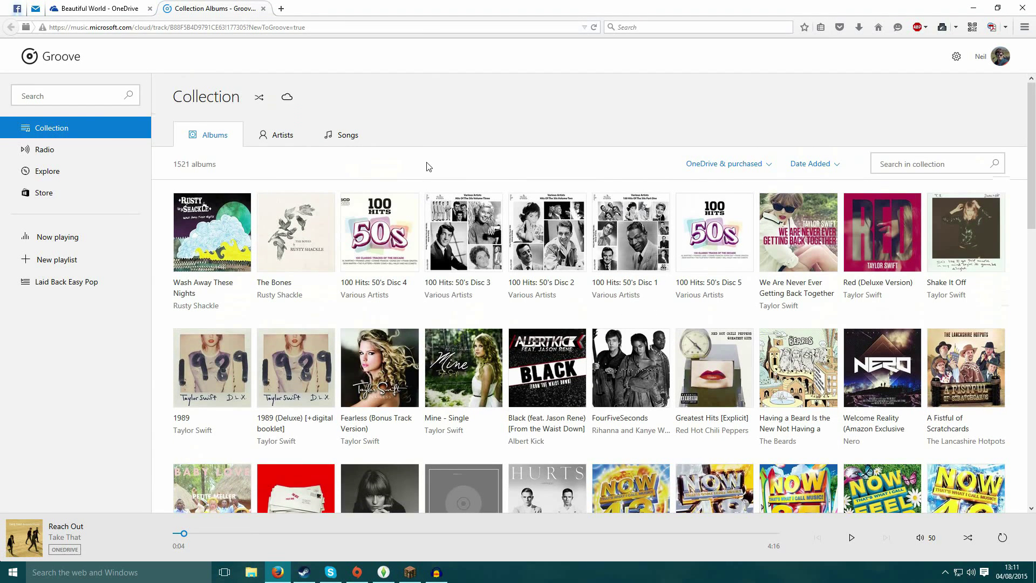
pyautogui.moveTo(426, 194)
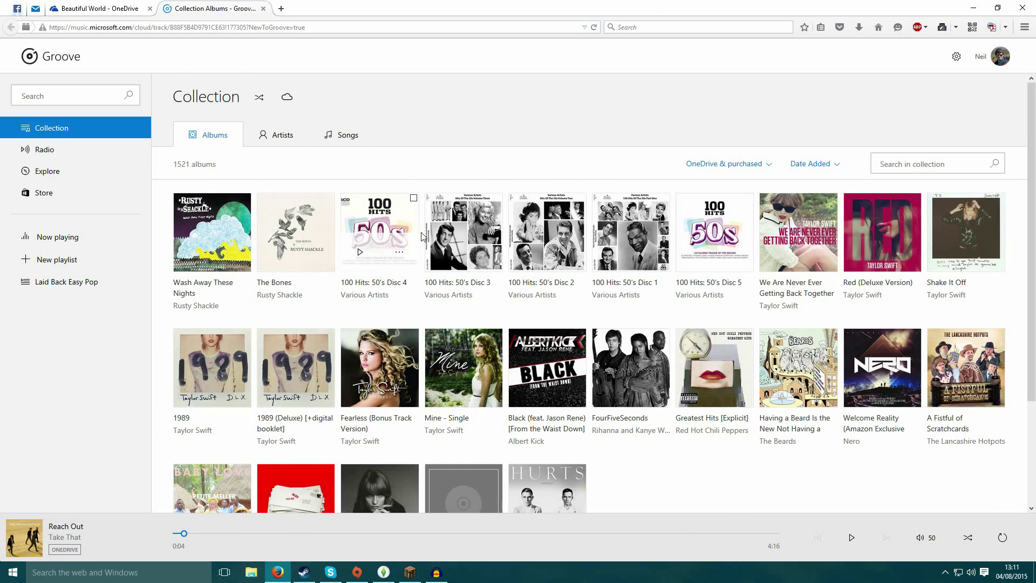
pyautogui.scroll(-3)
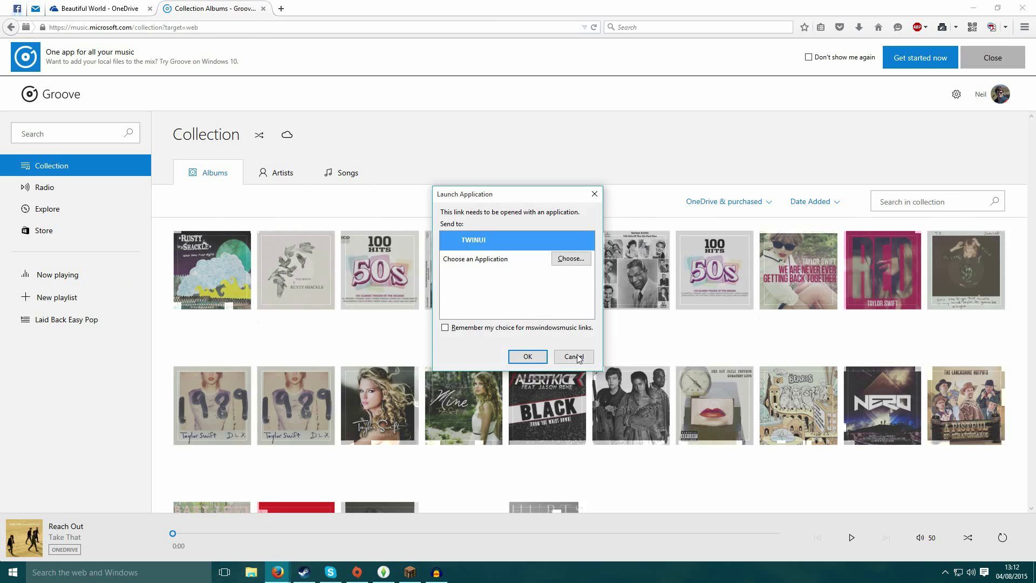
# - Cancel the Launch Application prompt and dismiss the Windows 10 app promotion banner
pyautogui.click(572, 356)
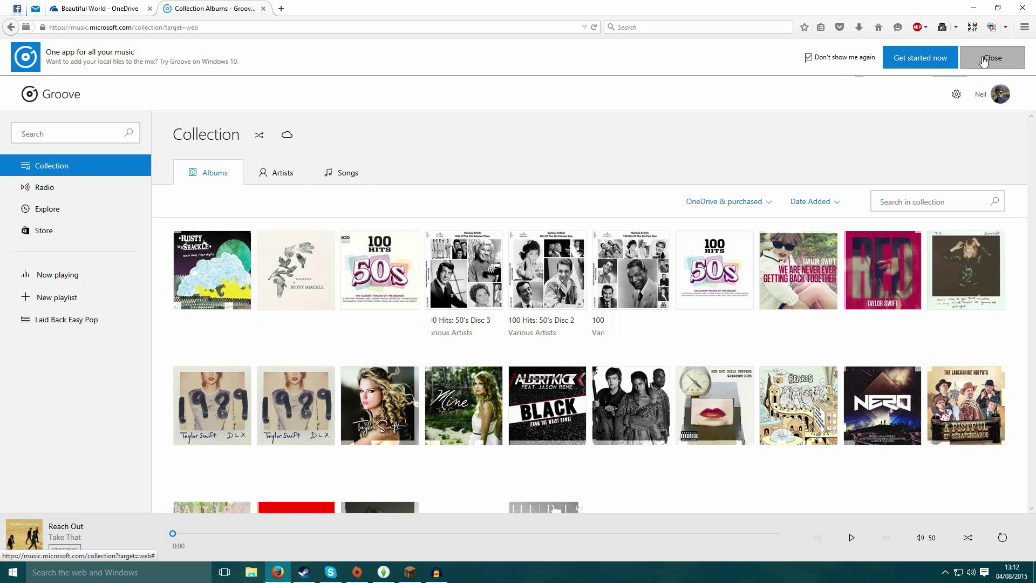
pyautogui.click(991, 57)
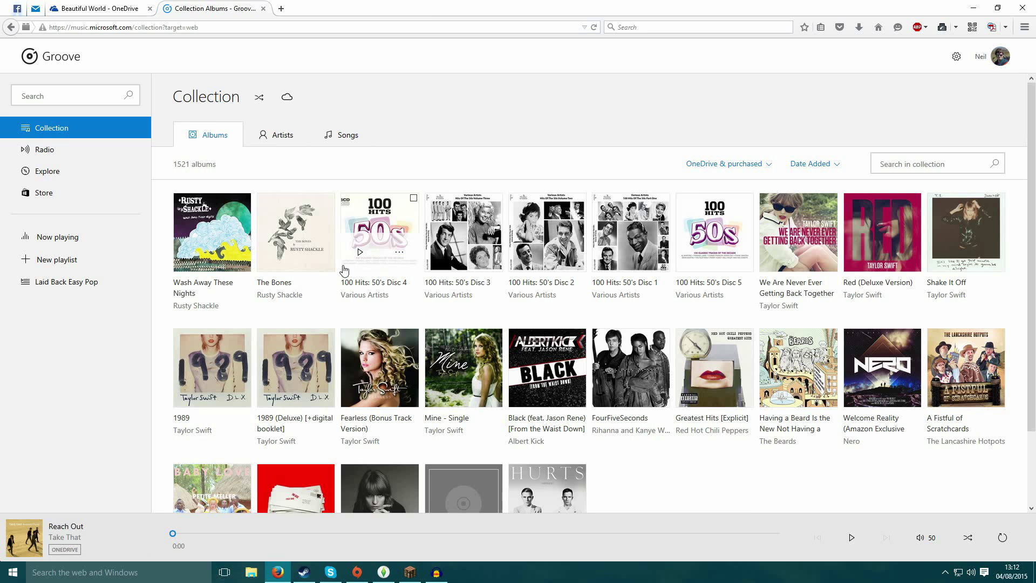
pyautogui.scroll(-3)
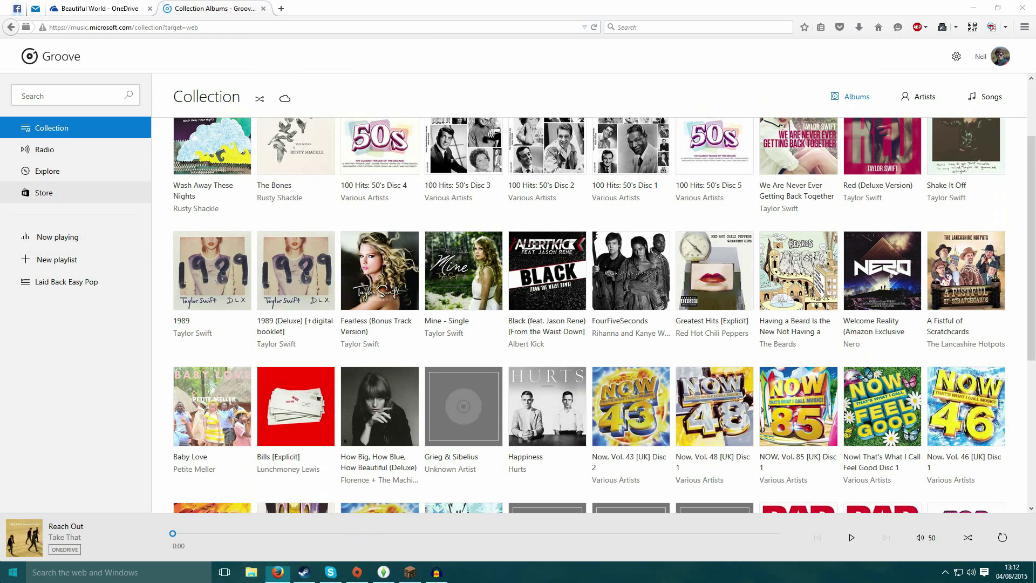
pyautogui.click(463, 572)
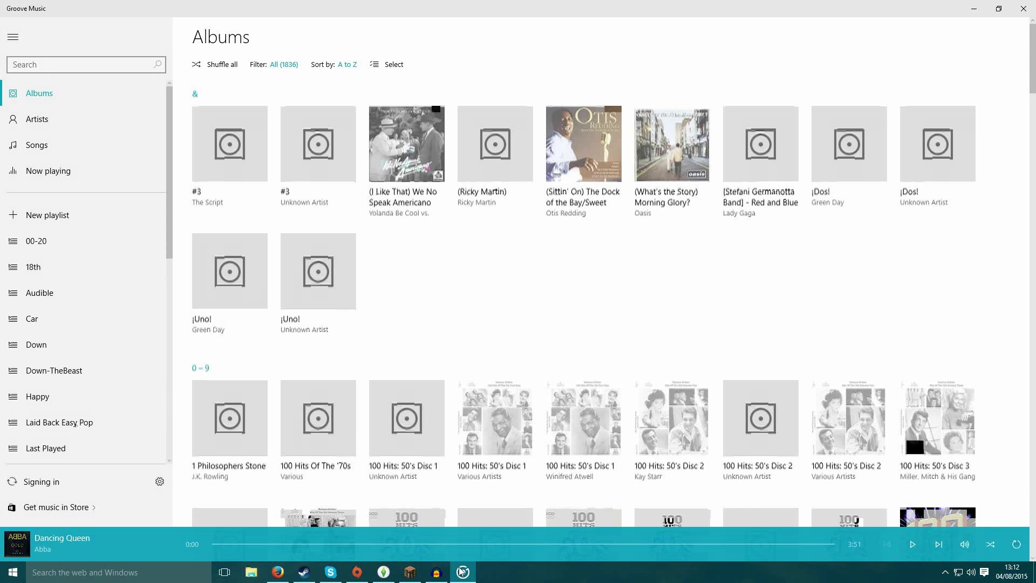
pyautogui.moveTo(463, 571)
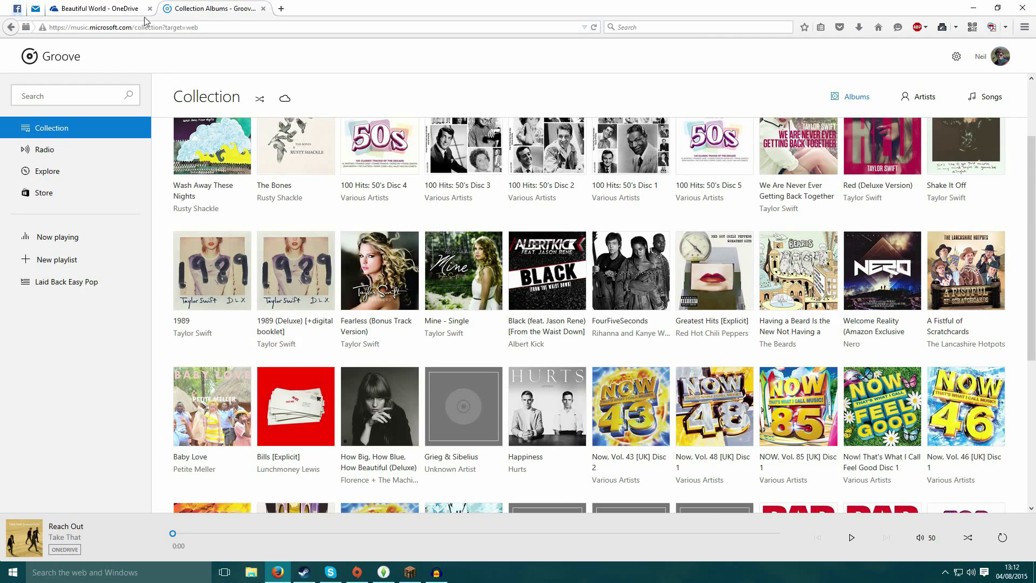
pyautogui.moveTo(96, 8)
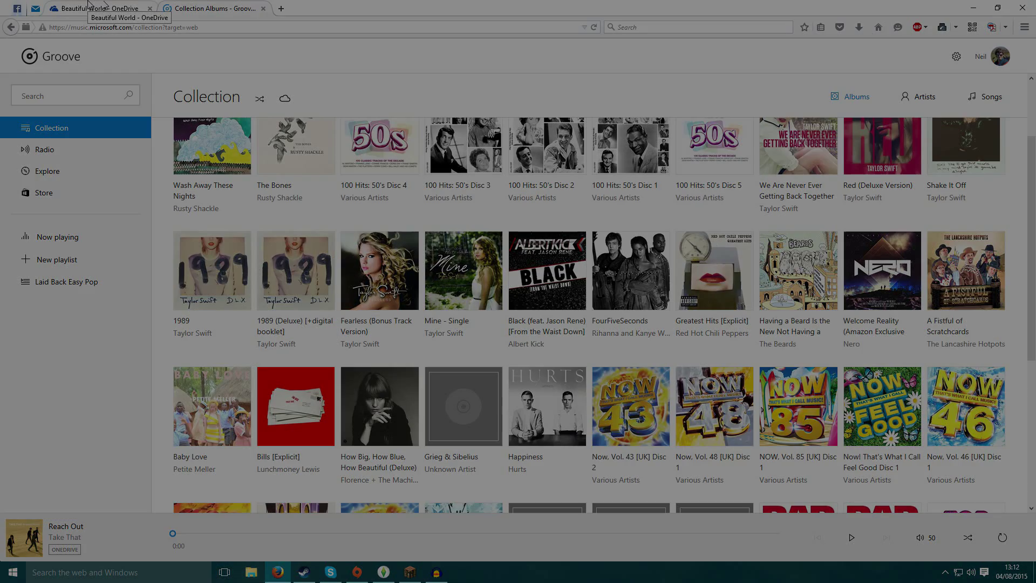